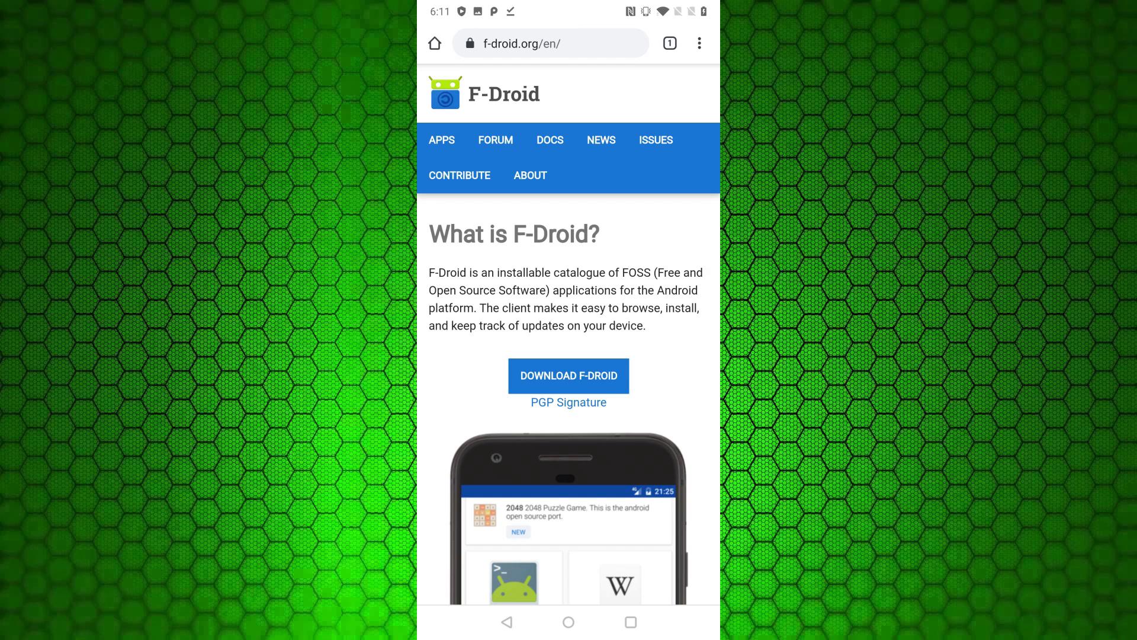
Switch from f-droid.org in Chrome to the F-Droid app's Categories view.
left_click(567, 401)
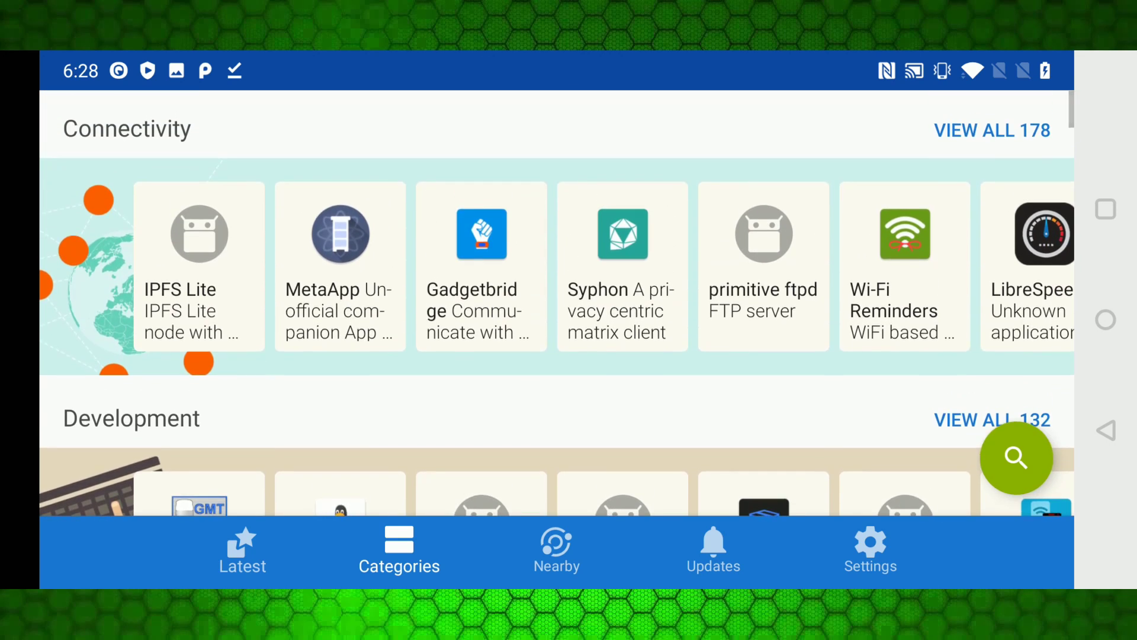
scroll("left", 3)
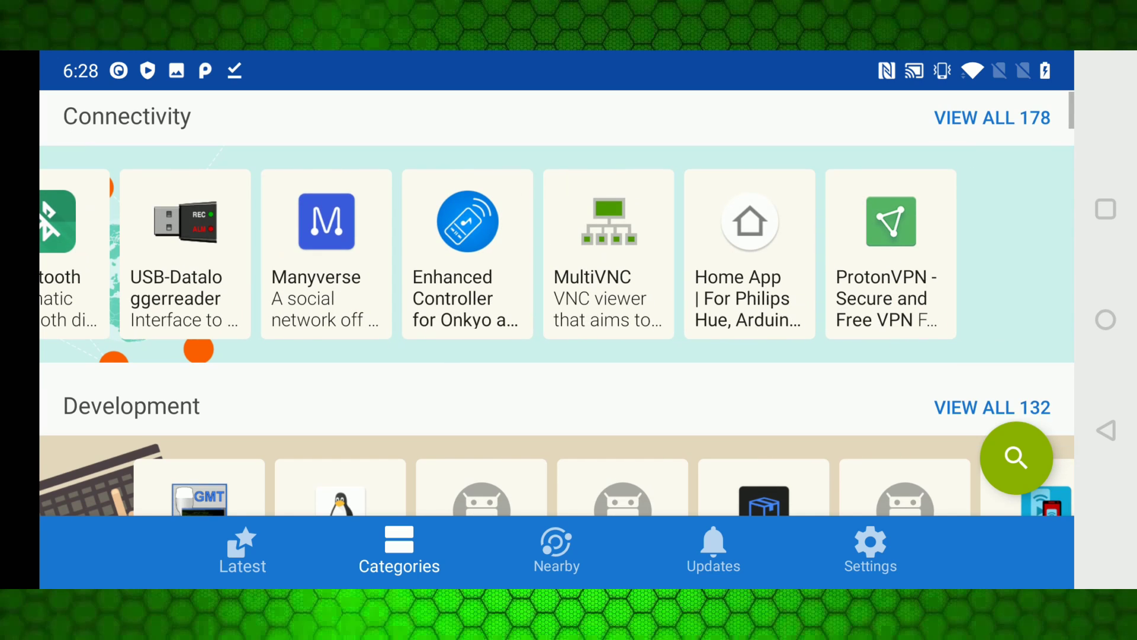
scroll("down", 3)
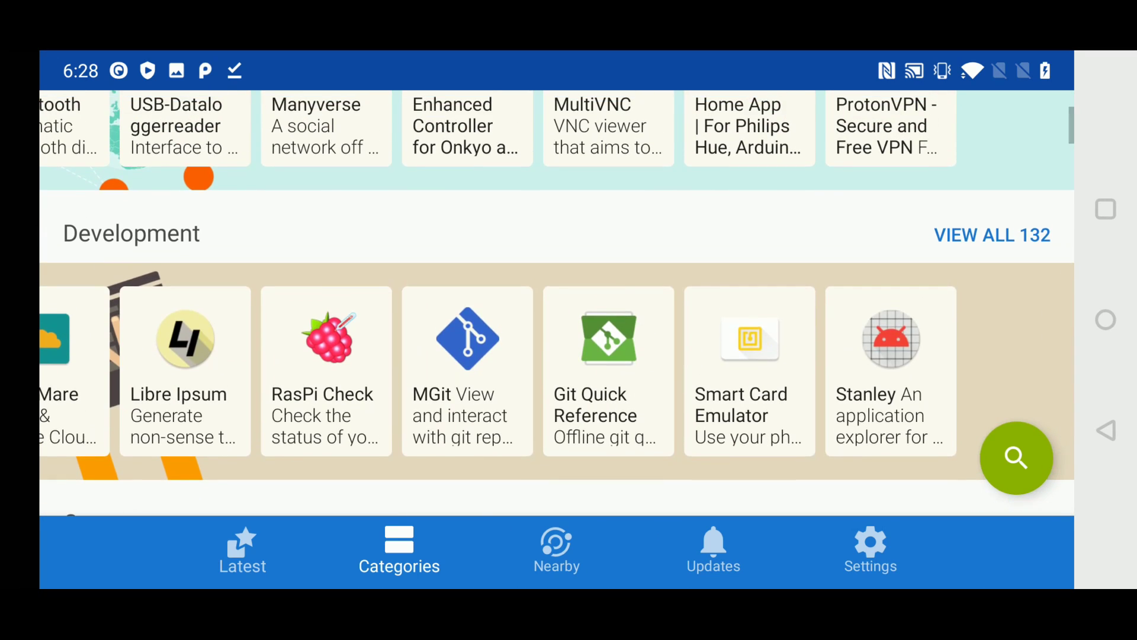
scroll("down", 3)
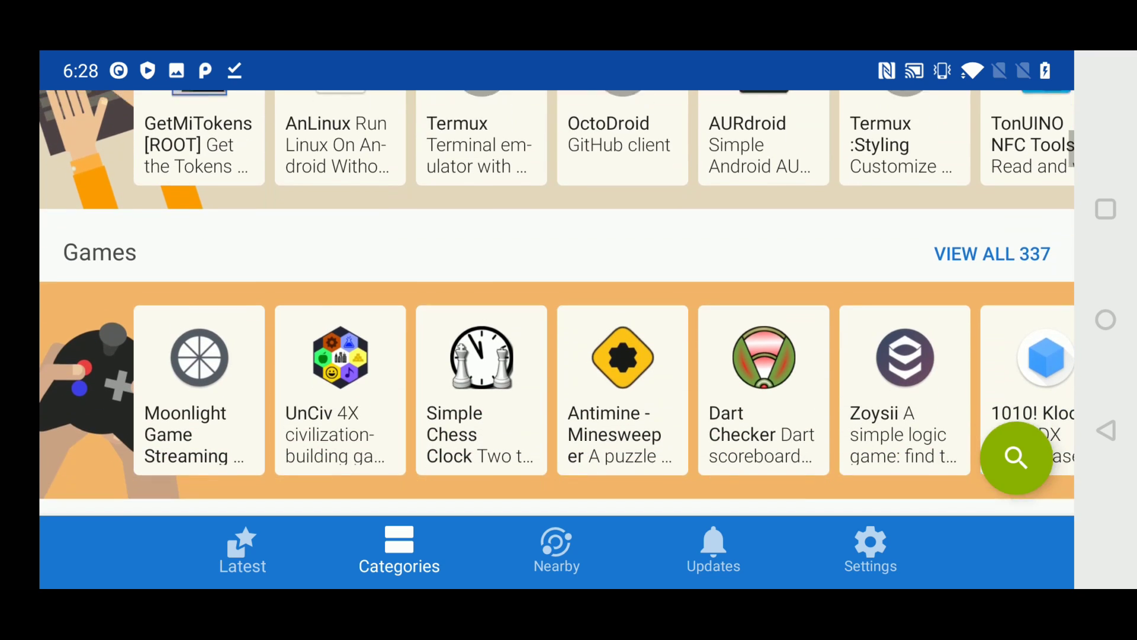
scroll("down", 3)
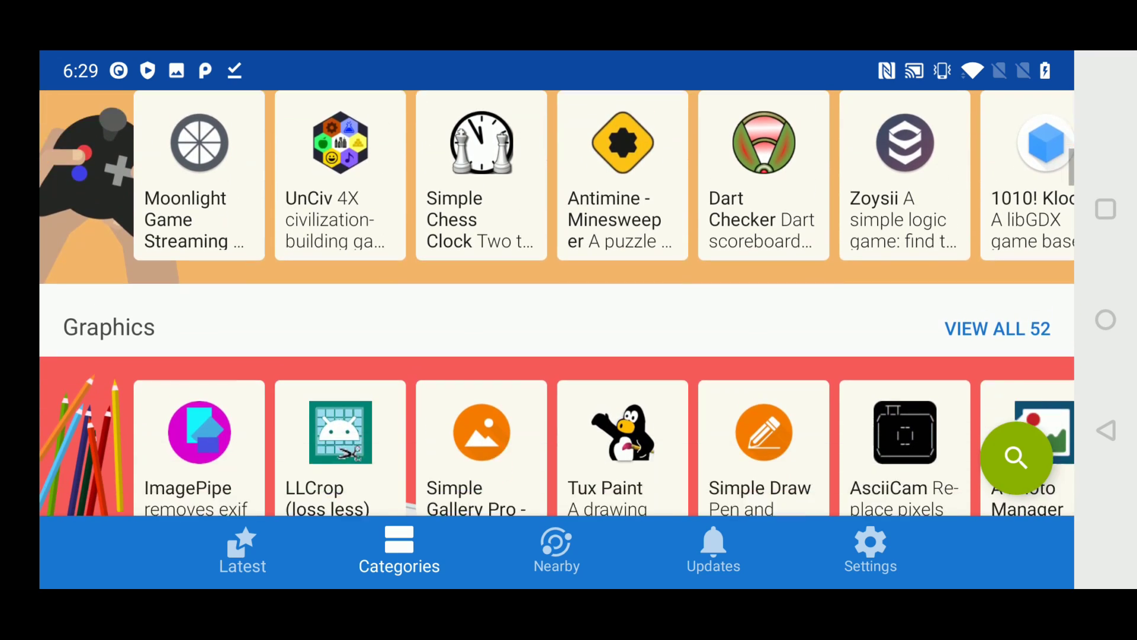
scroll("down", 3)
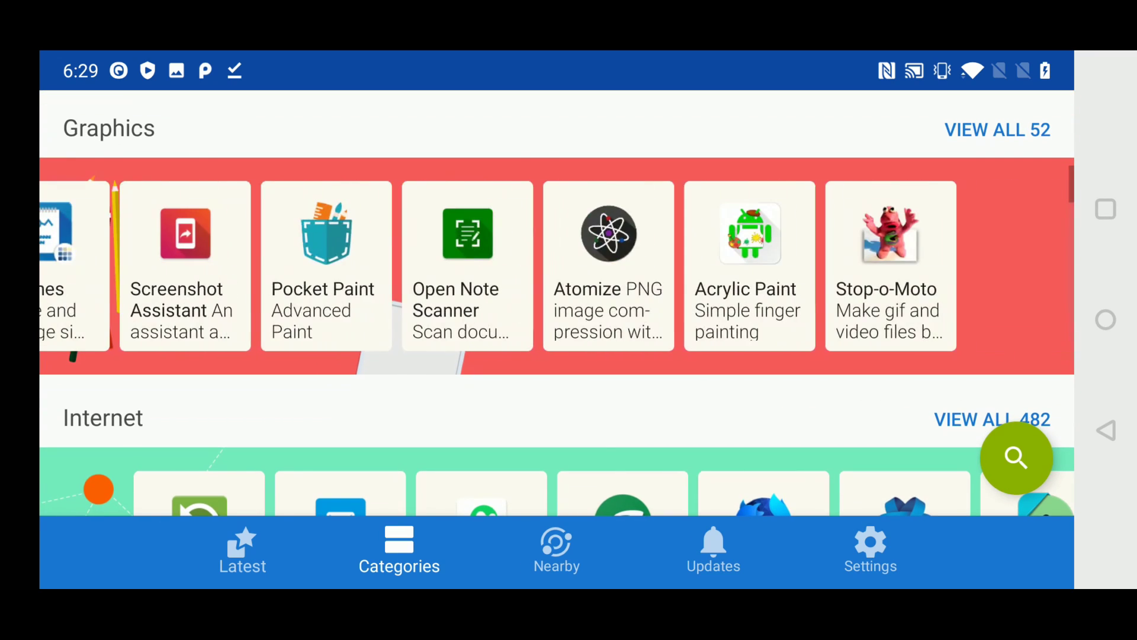
scroll("left", 3)
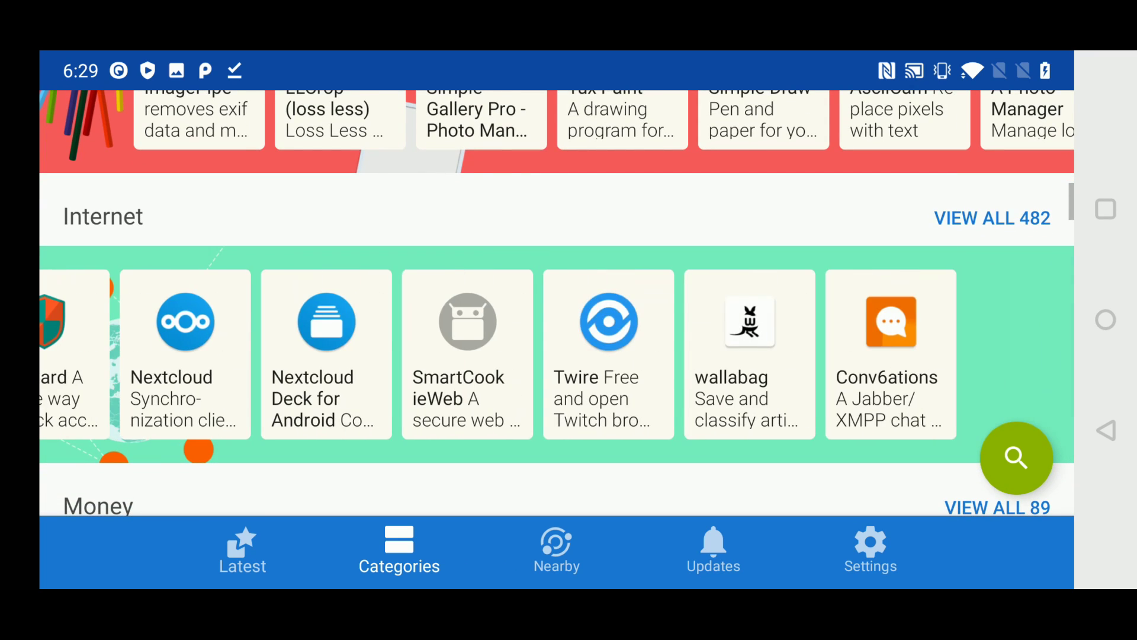
scroll("left", 3)
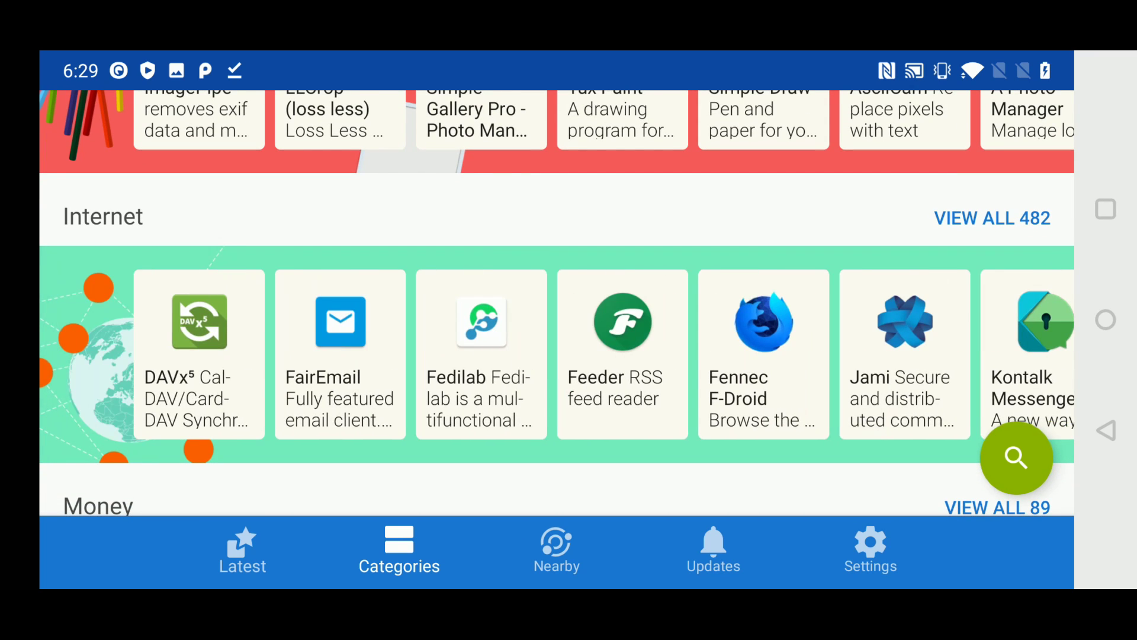
scroll("down", 3)
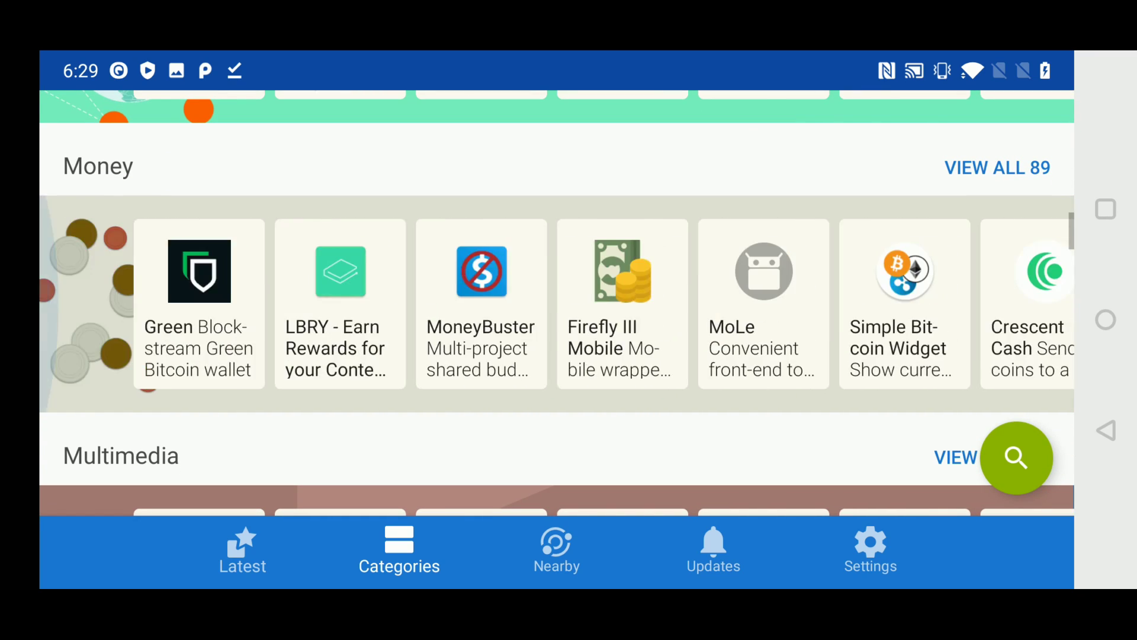
scroll("down", 3)
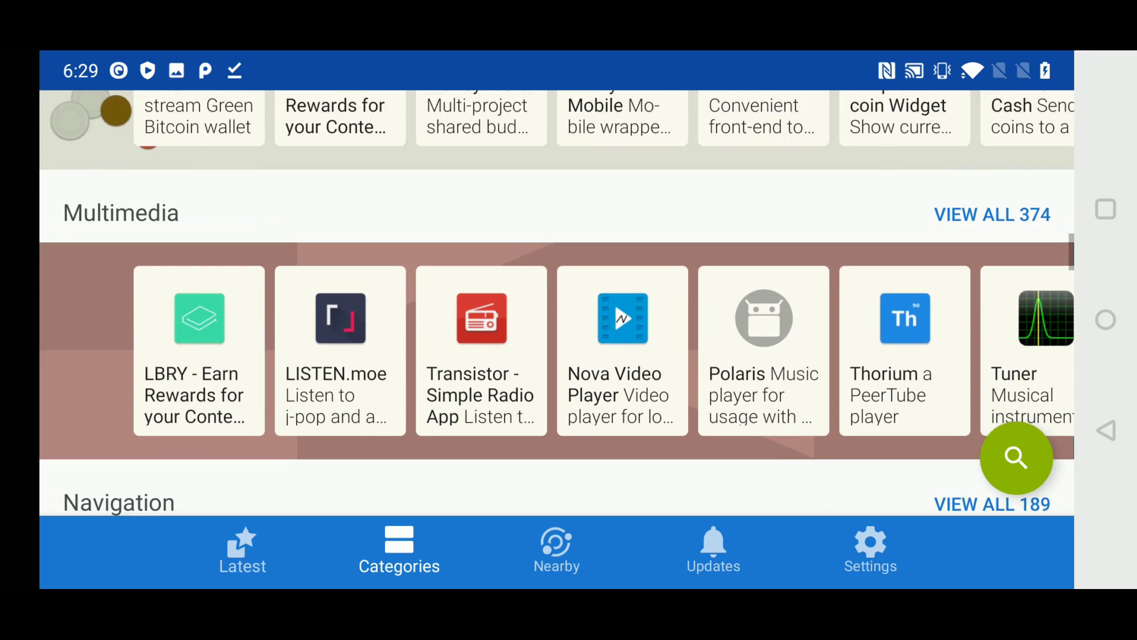
scroll("down", 3)
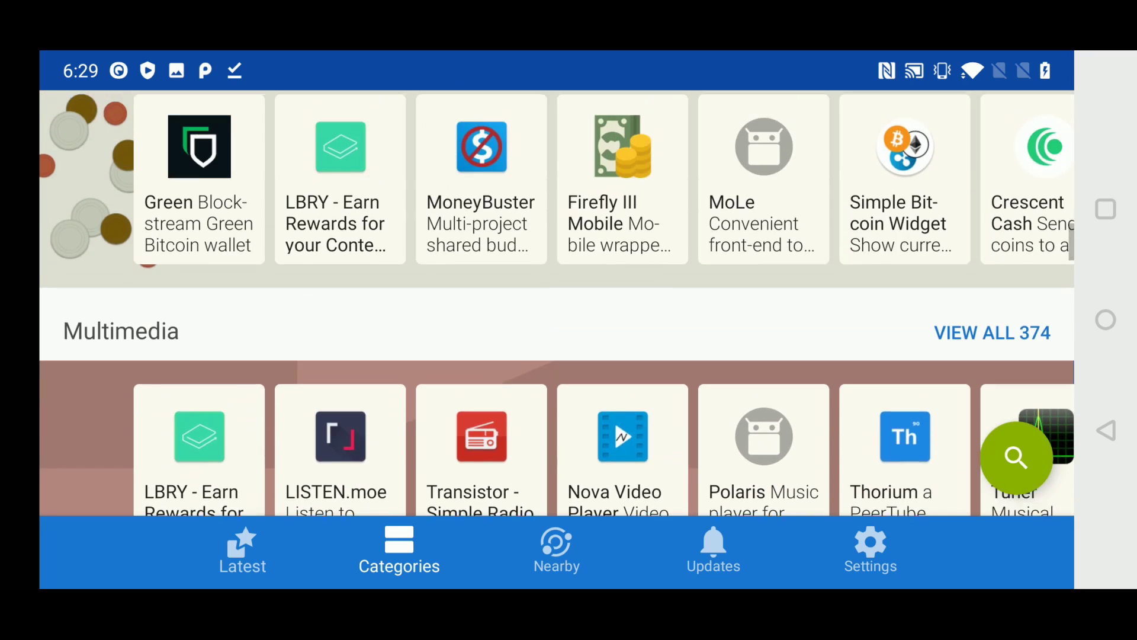
scroll("down", 3)
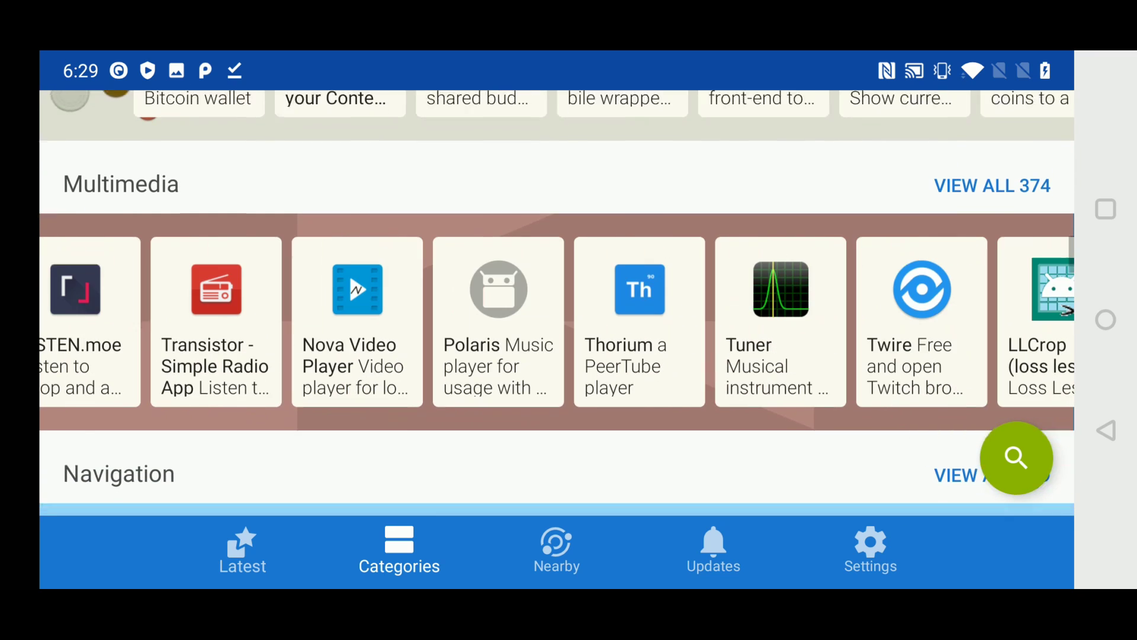
scroll("left", 3)
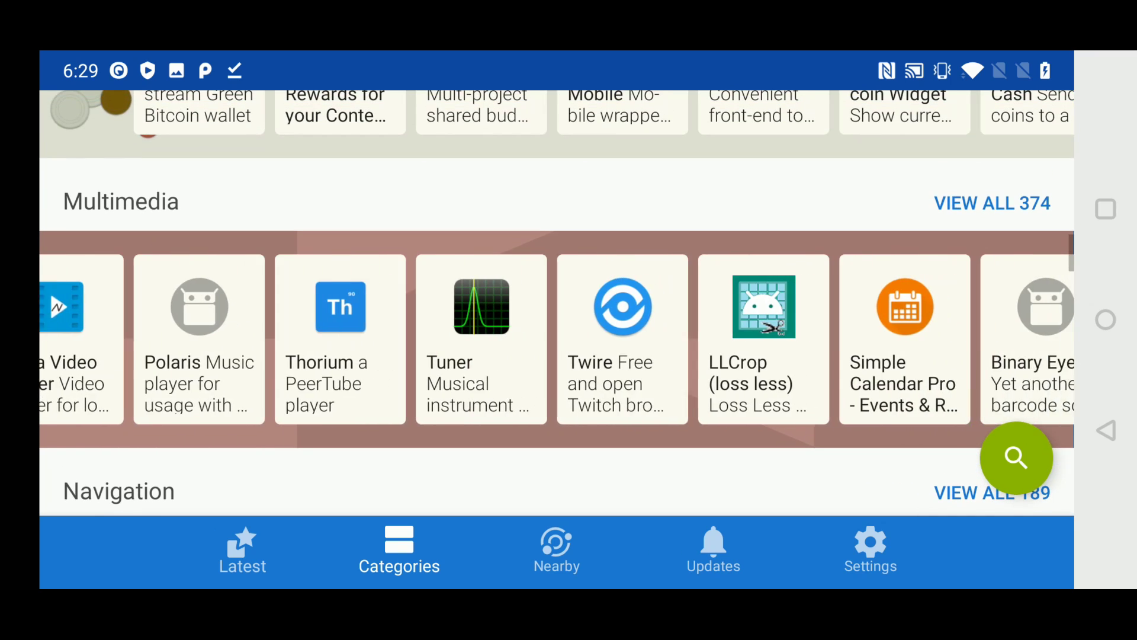
scroll("left", 3)
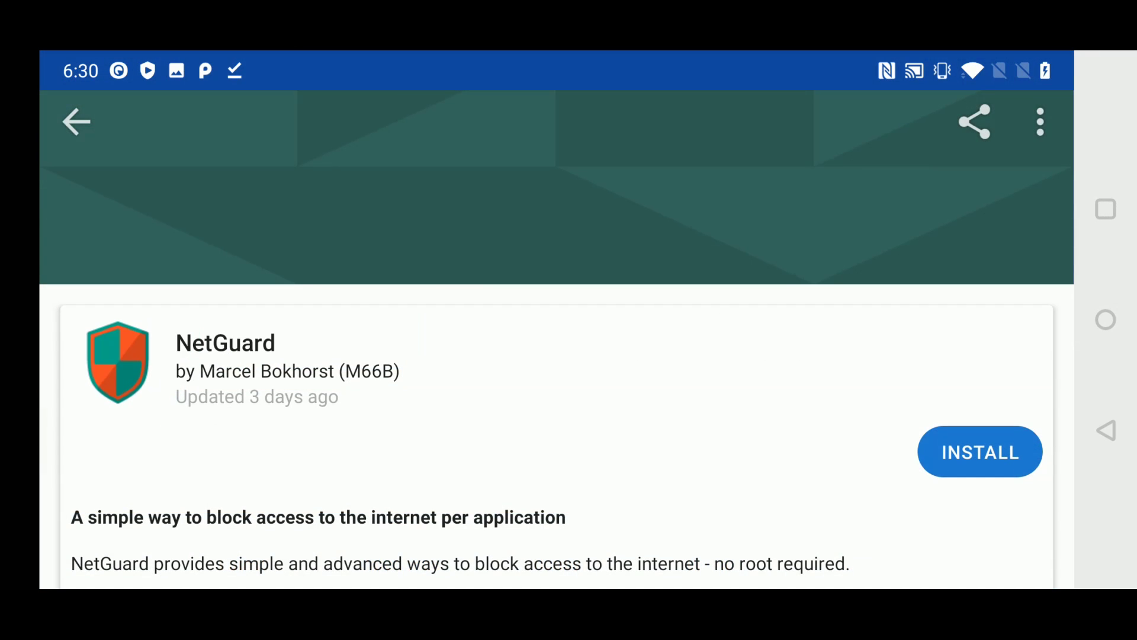
Search the F-Droid catalogue for screen recorder apps.
scroll("down", 3)
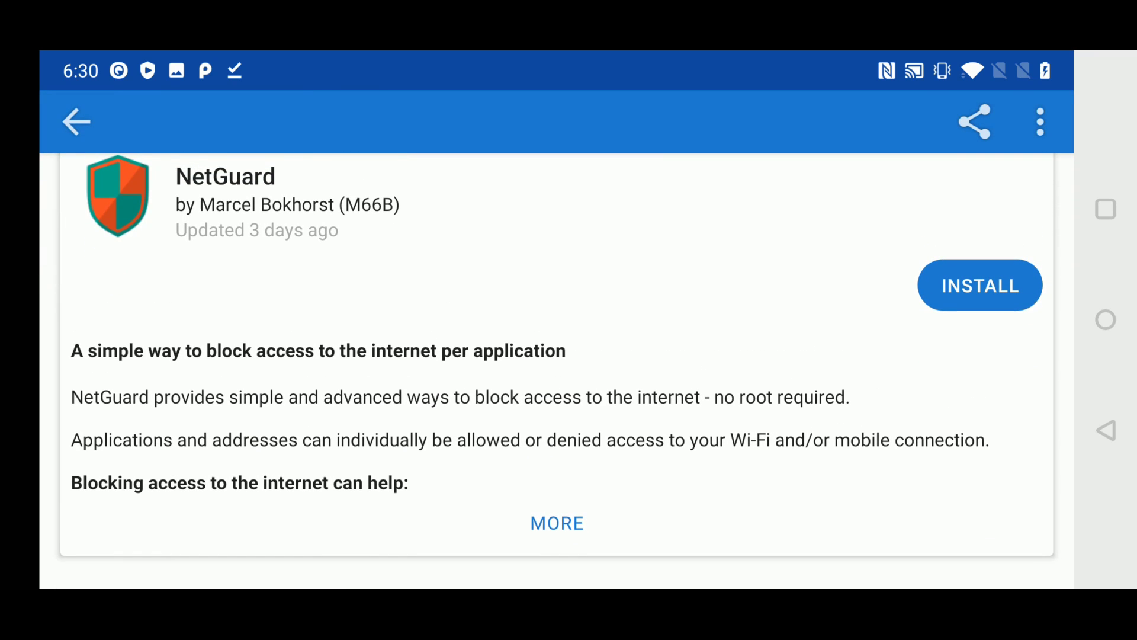
left_click(76, 121)
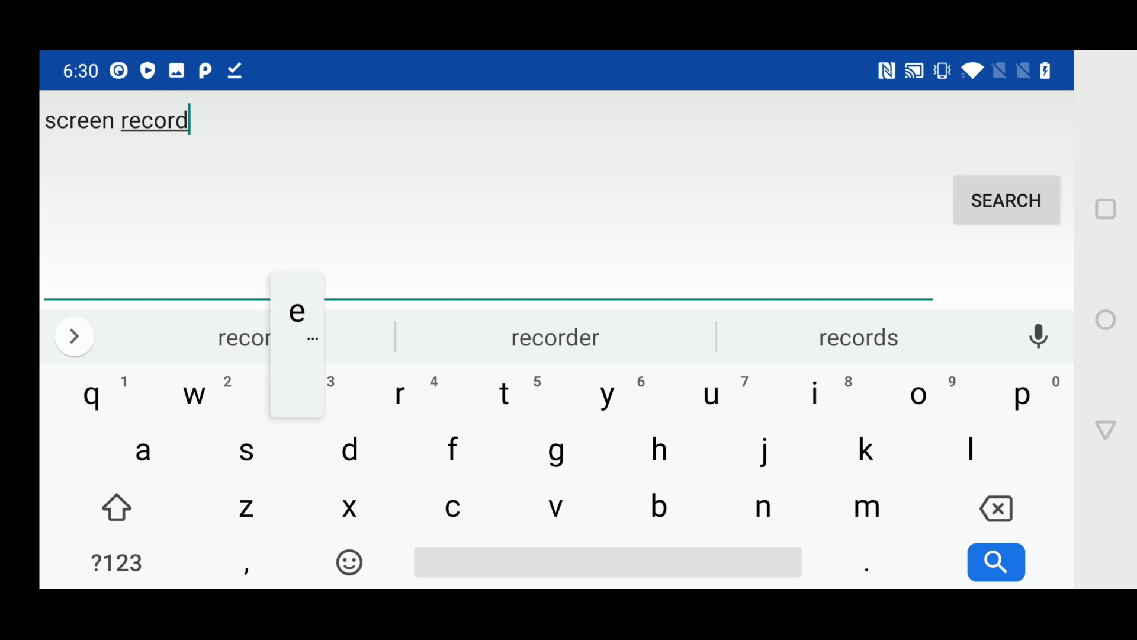
left_click(555, 338)
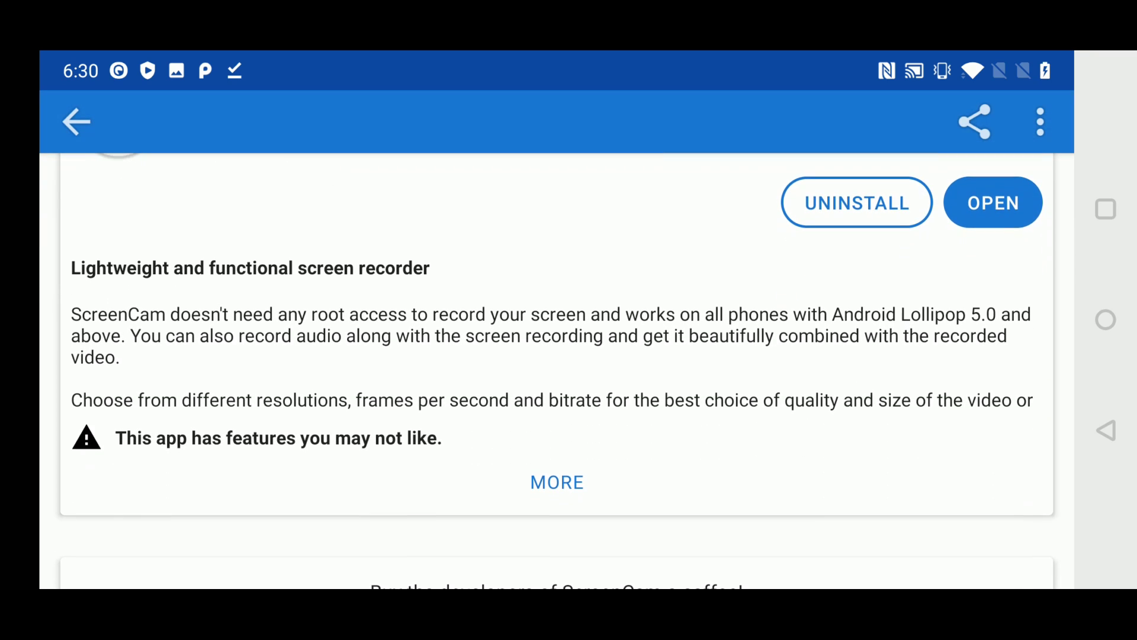
View ScreenCam's detail page with its anti-features note, then return to Categories.
scroll("down", 3)
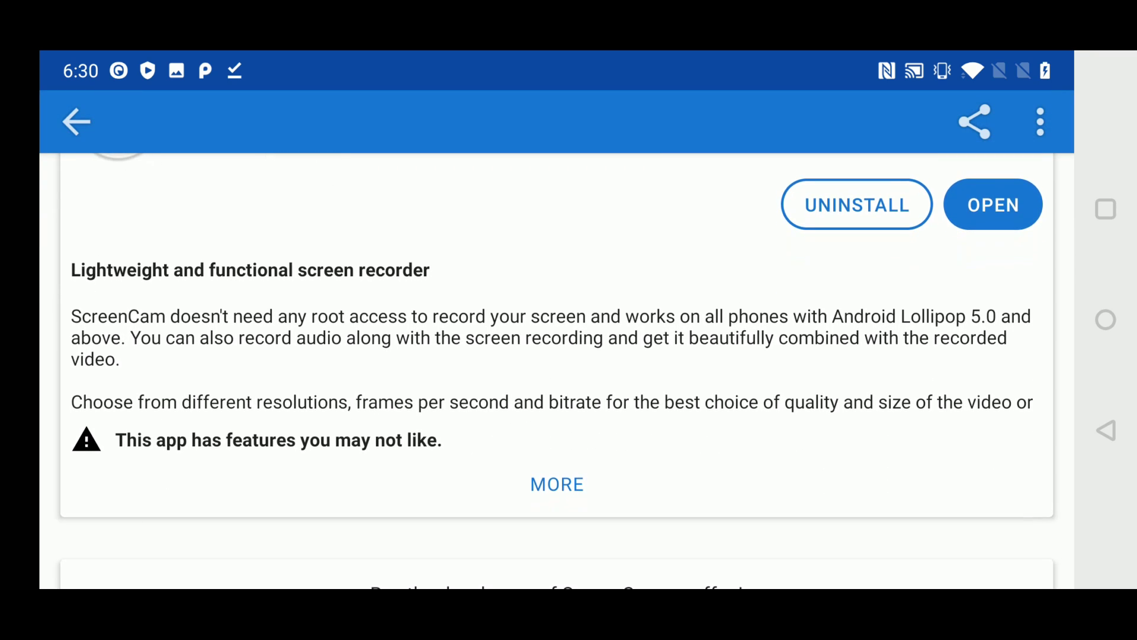
left_click(557, 483)
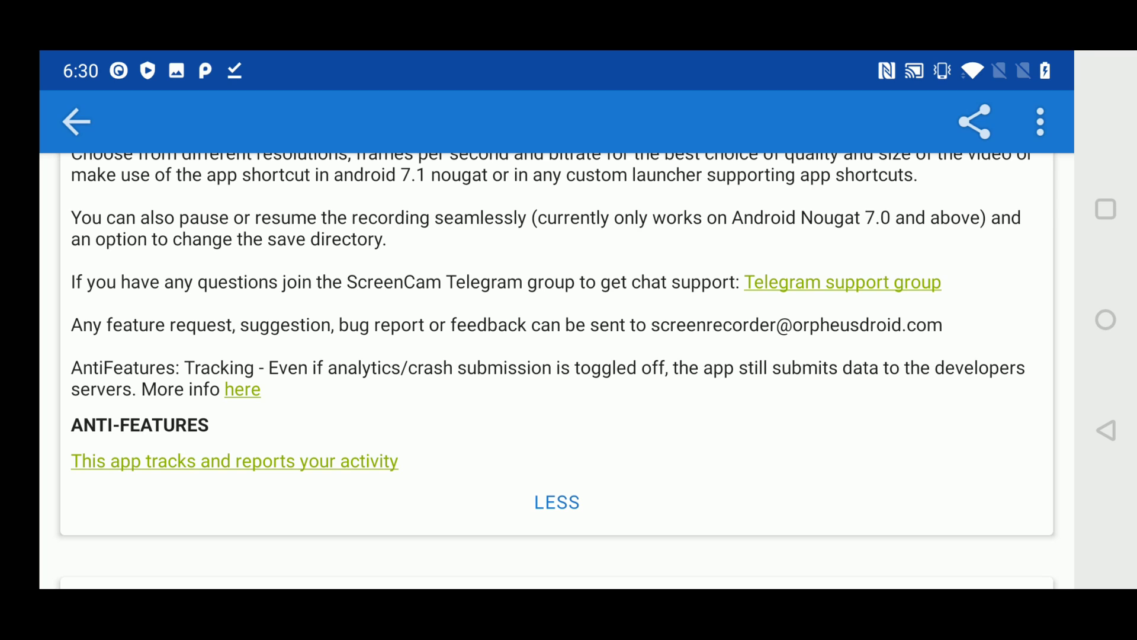
left_click(76, 121)
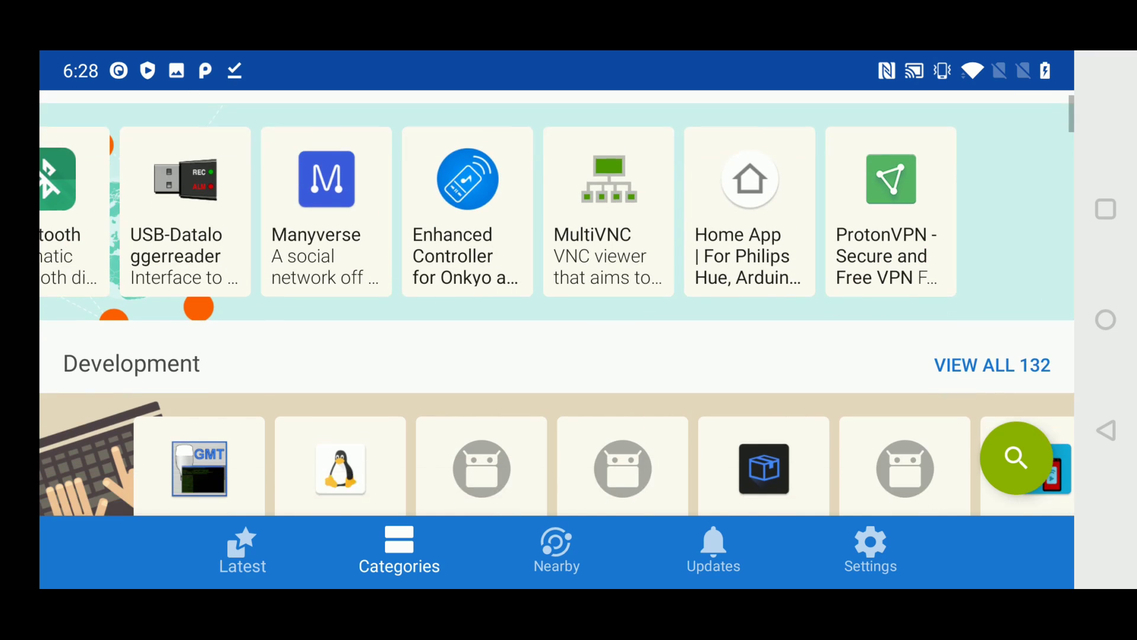
Go via the Nearby screen to the F-Droid settings list.
left_click(557, 548)
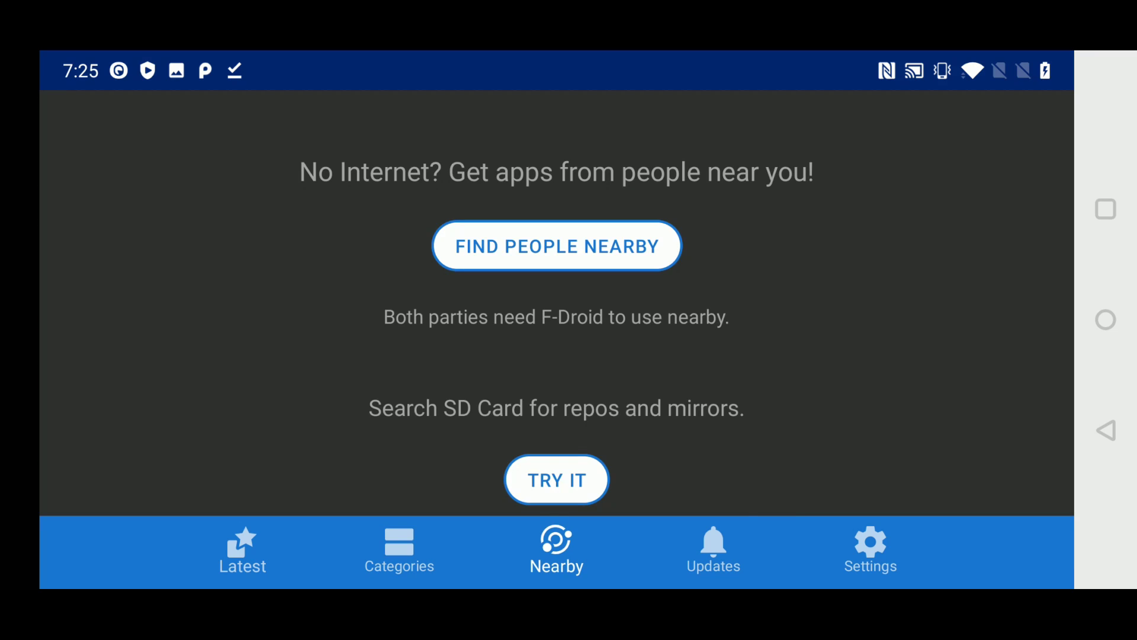
left_click(712, 549)
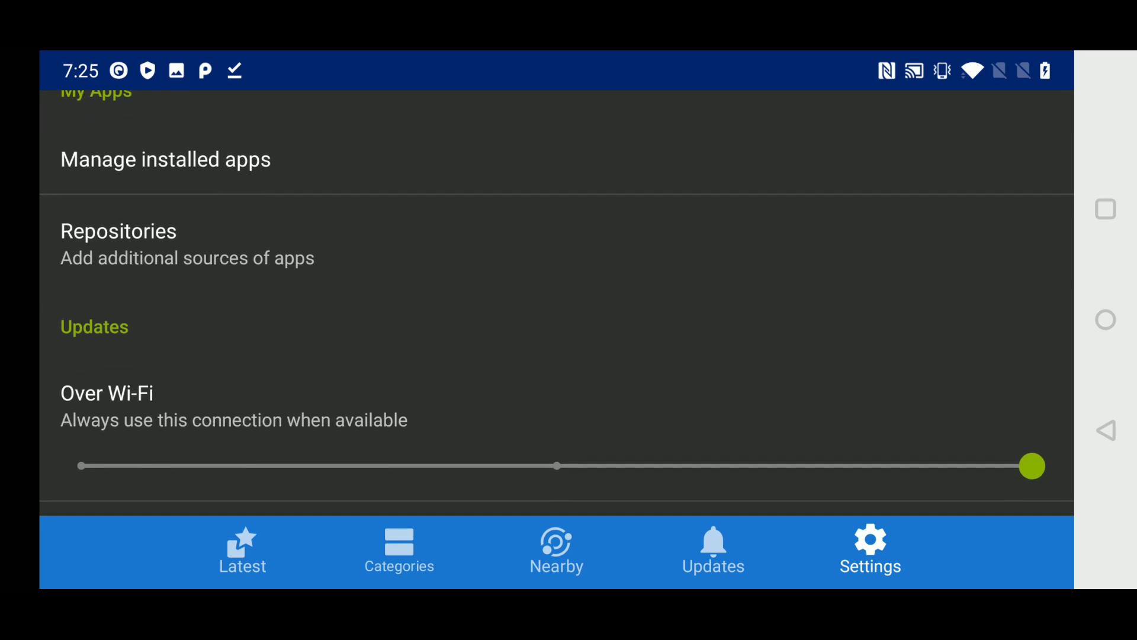
scroll("down", 3)
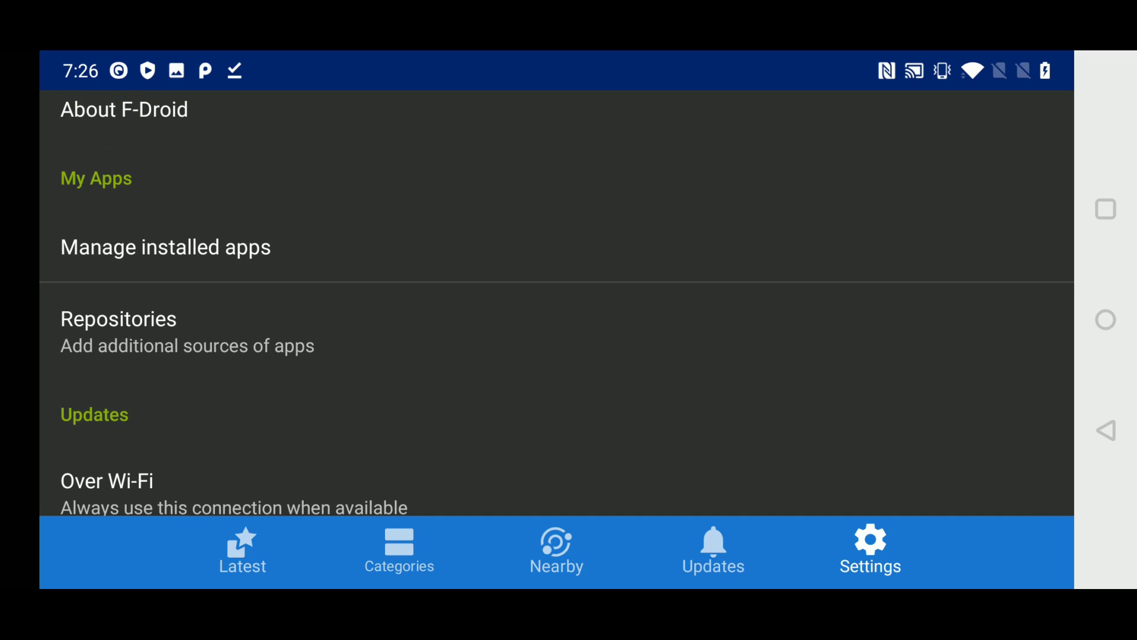
left_click(165, 246)
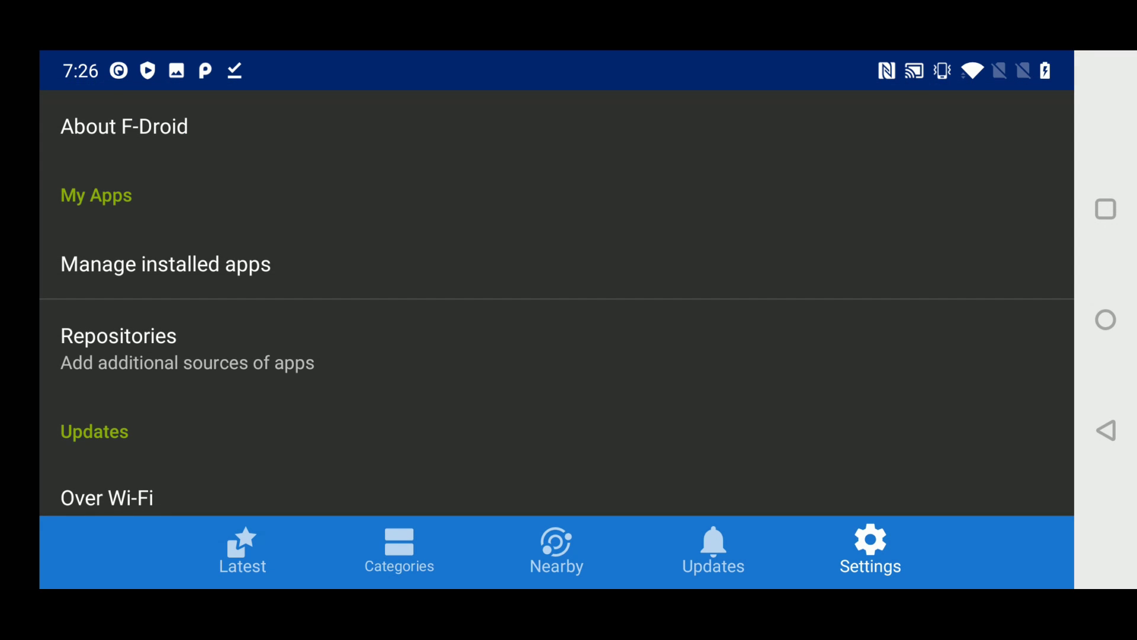
Review the enabled repositories and return to the settings list.
left_click(119, 335)
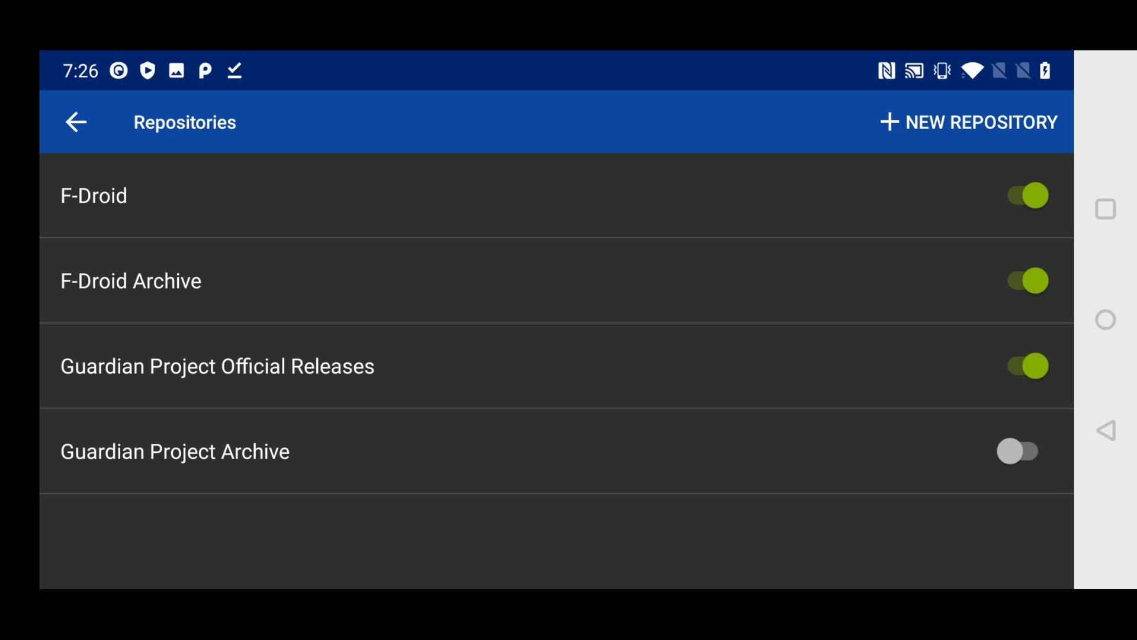
left_click(968, 122)
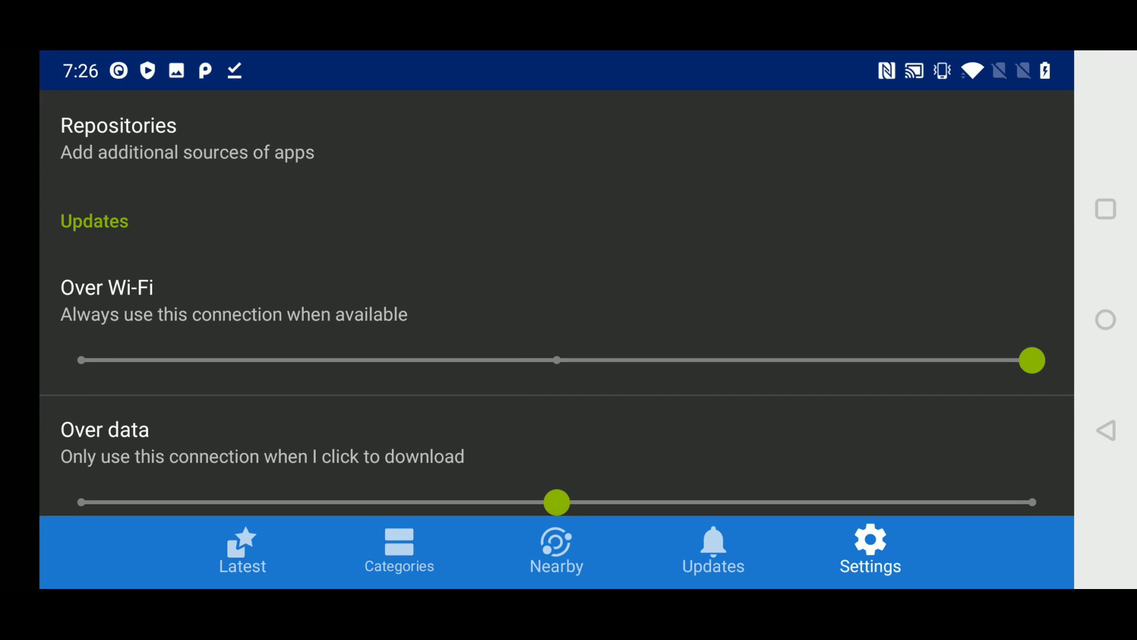
Set Wi-Fi and mobile-data updates to 'Always use this connection when available'.
left_click_drag(1032, 361, 80, 361)
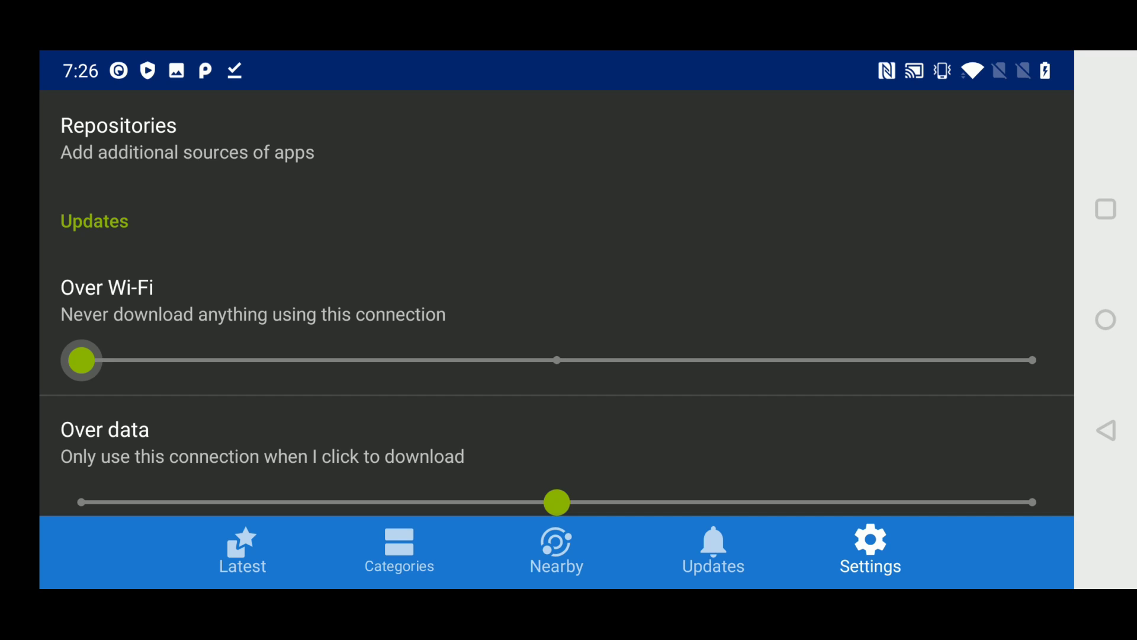
left_click_drag(79, 360, 1029, 360)
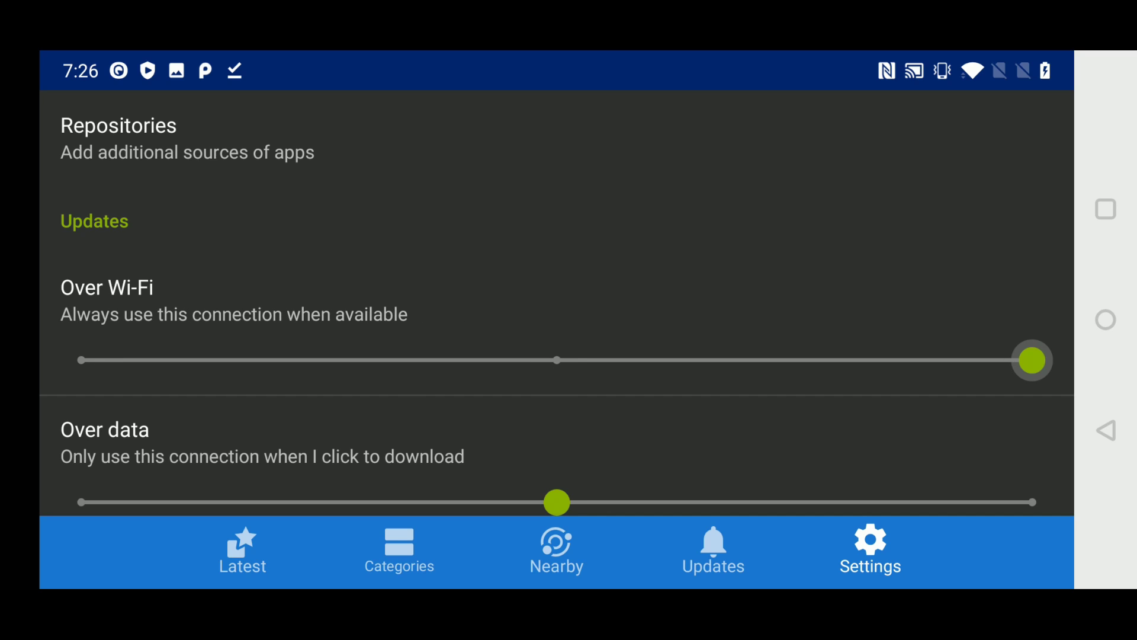
scroll("down", 3)
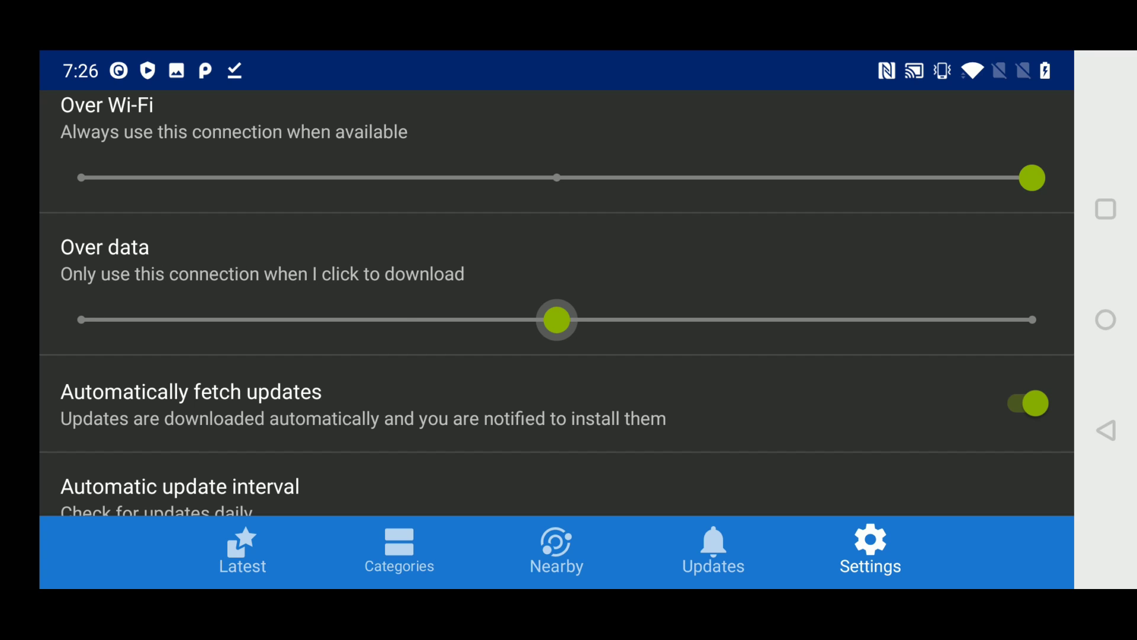
left_click_drag(557, 319, 1032, 318)
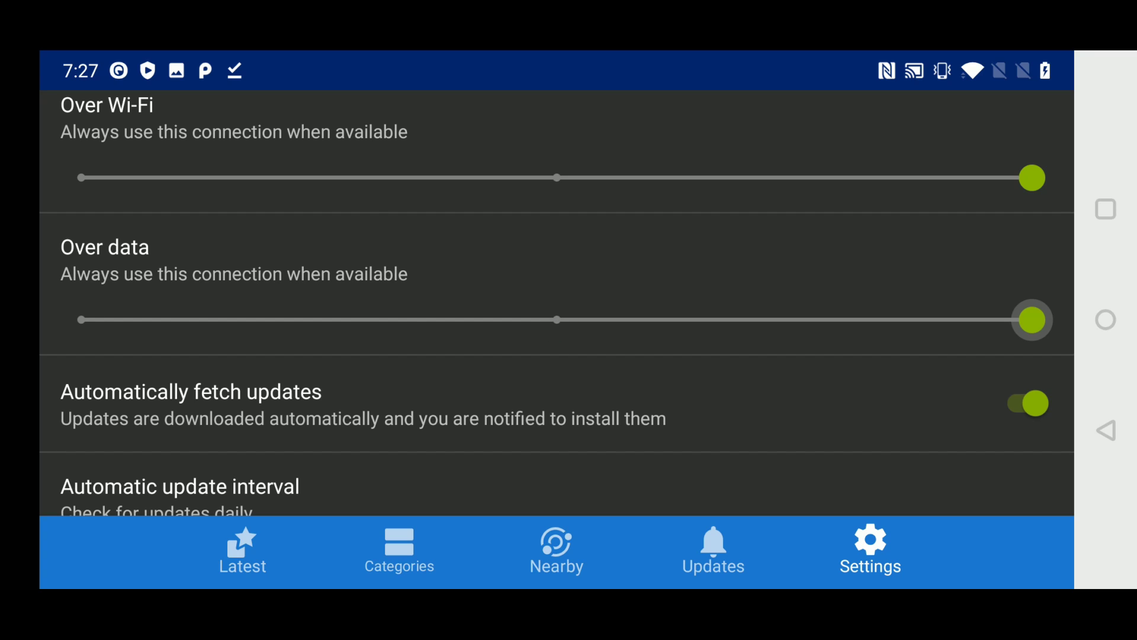
Enable Show available updates notifications and Use Tor for downloads.
scroll("down", 3)
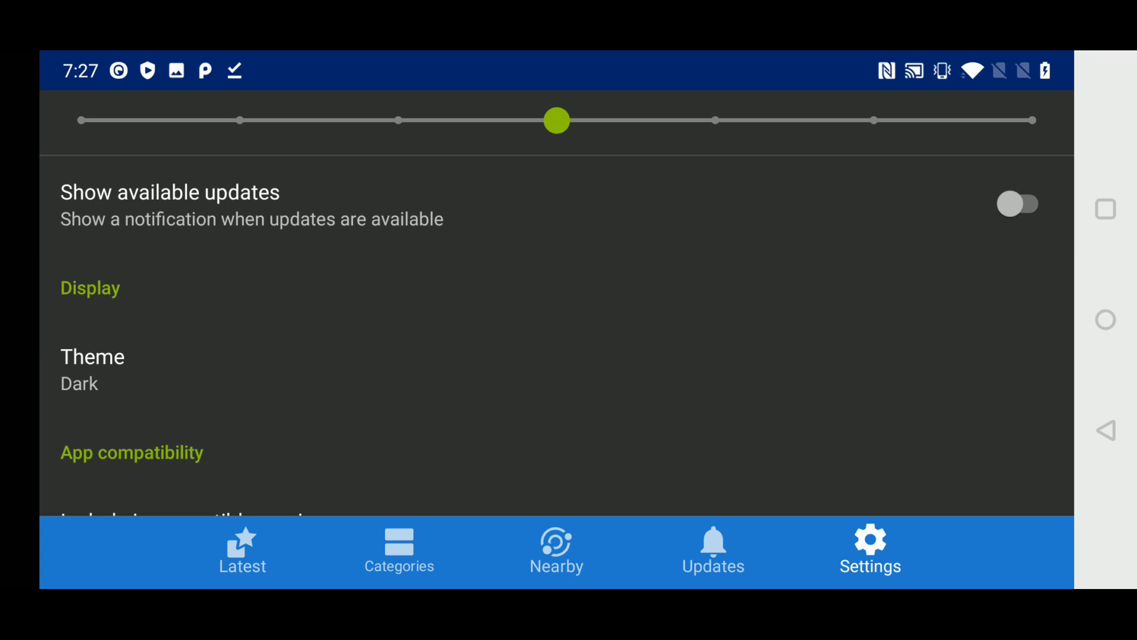
left_click(1019, 204)
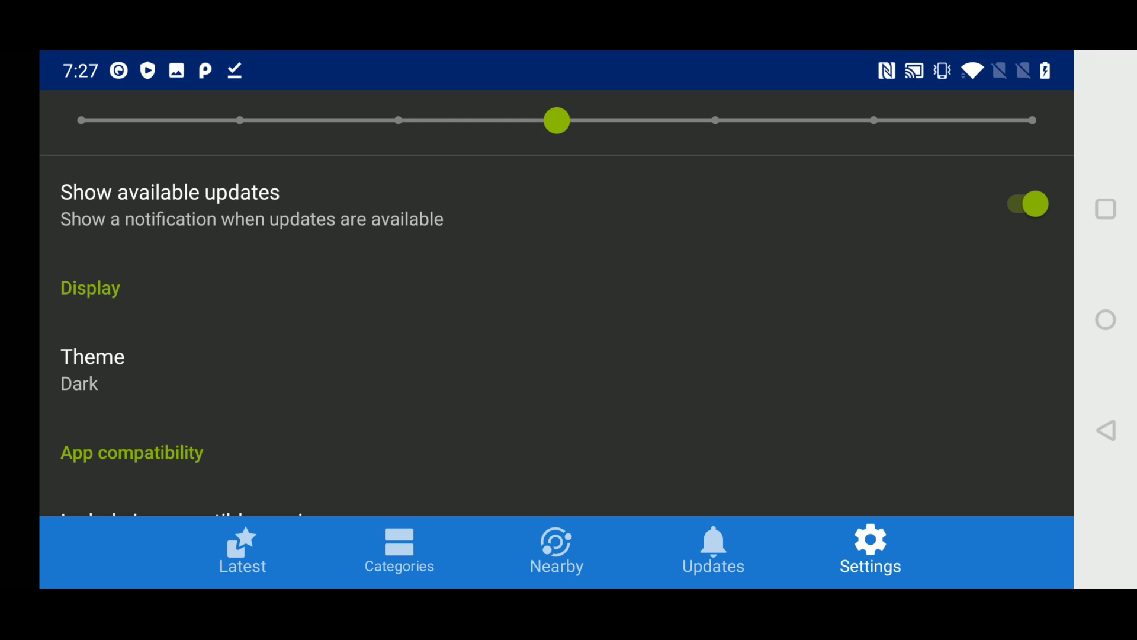
left_click(93, 356)
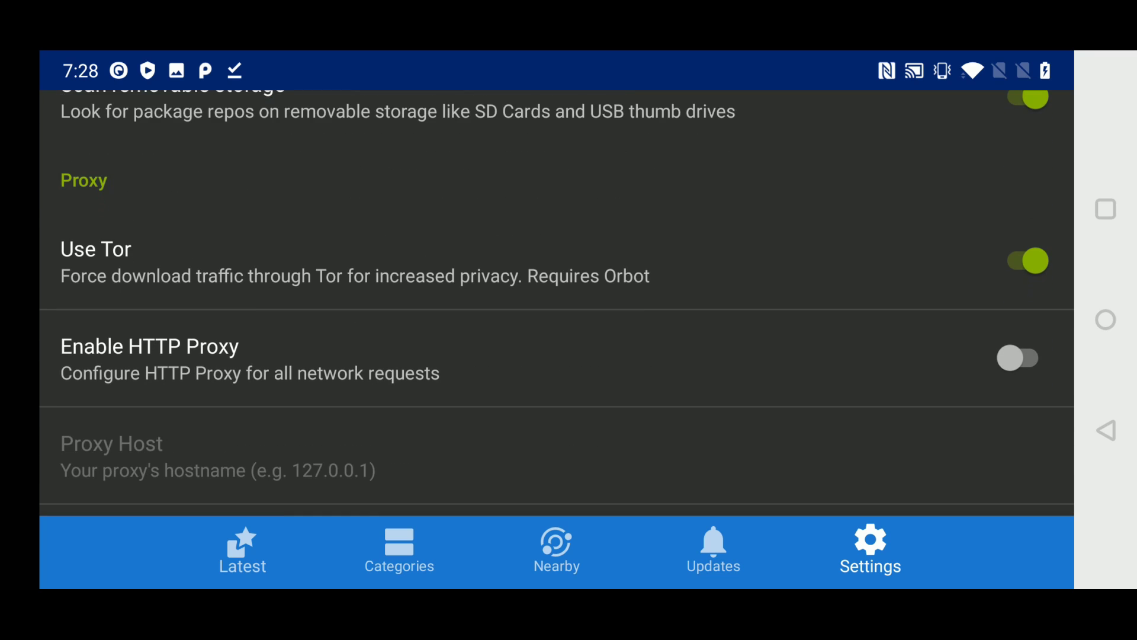
Review the Proxy, Privacy and Other settings, then return to Nearby.
scroll("down", 3)
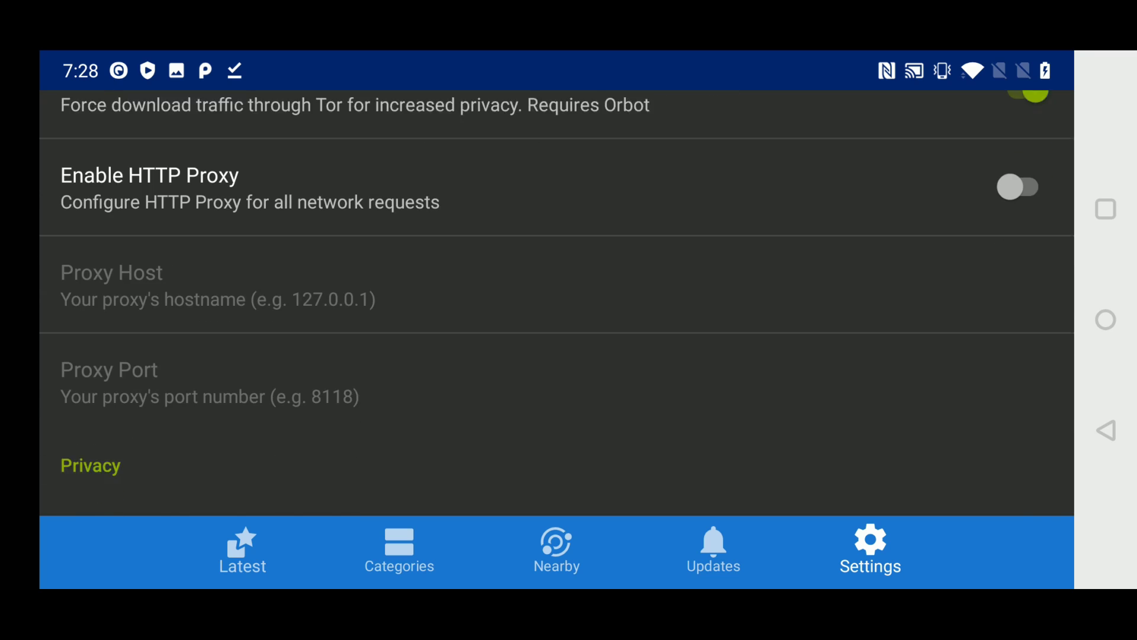
scroll("down", 3)
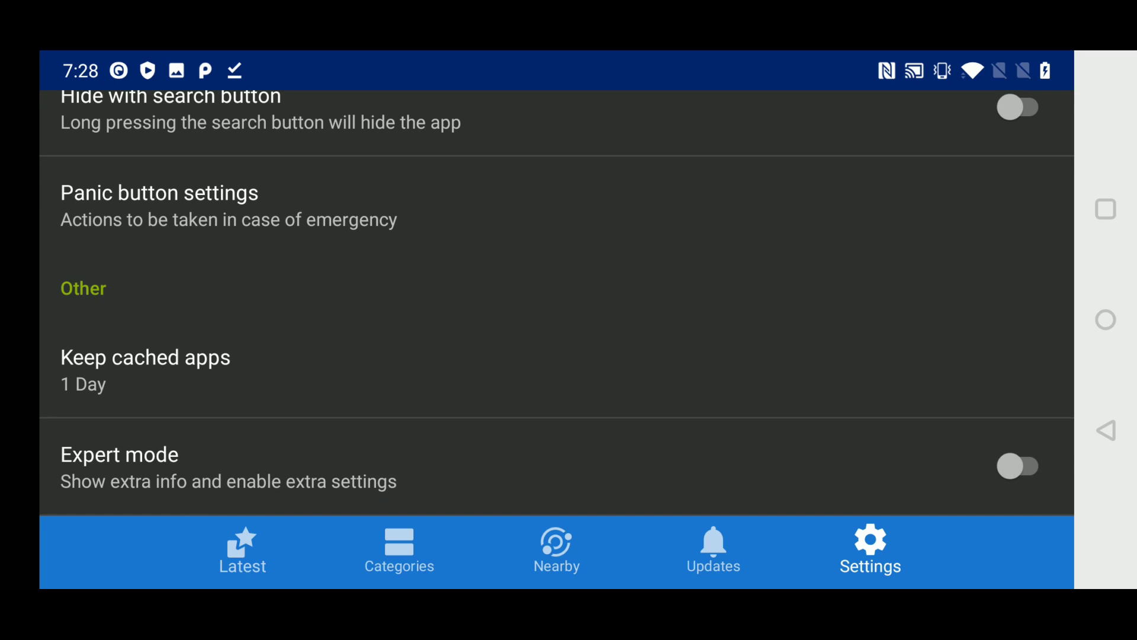
left_click(556, 548)
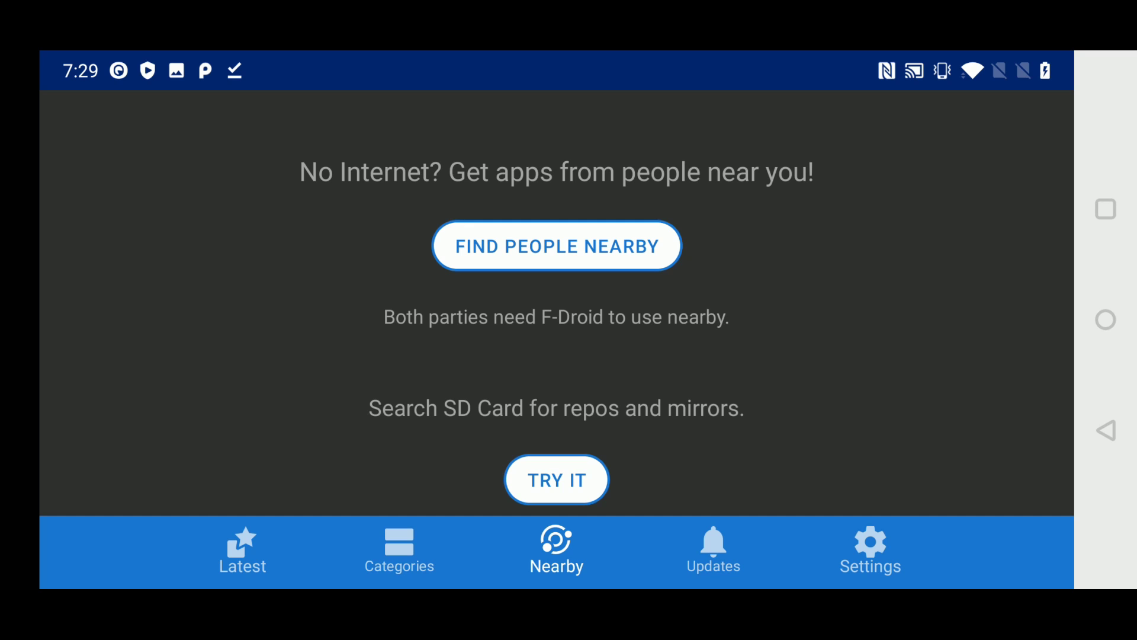
Pull the notification shade down over the Nearby page, showing ScreenCam's recording notice.
scroll("down", 3)
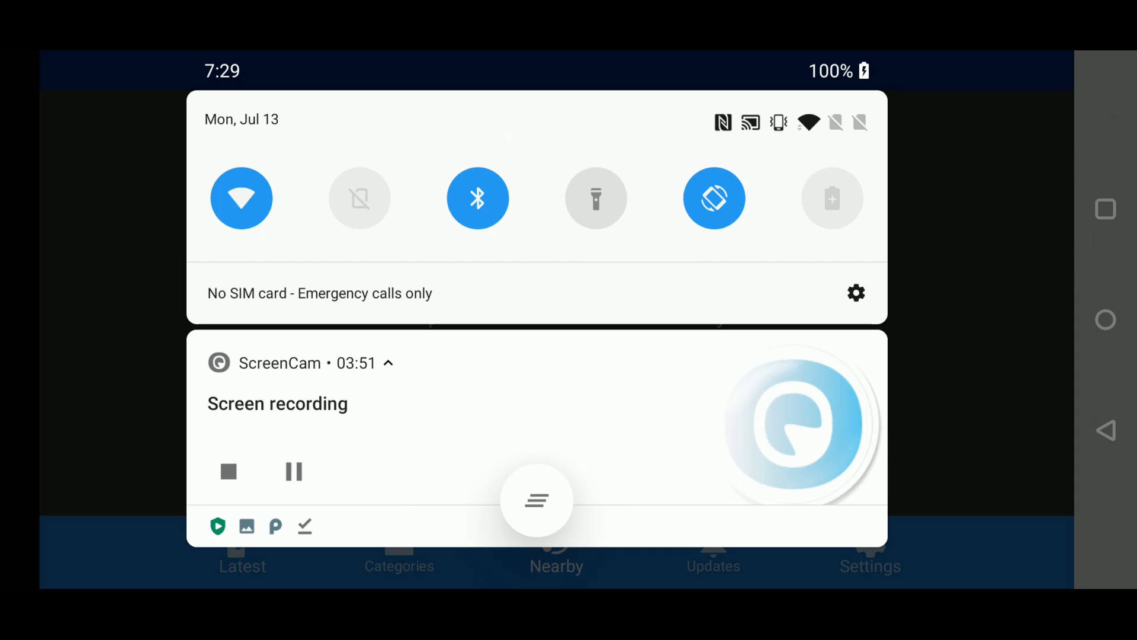